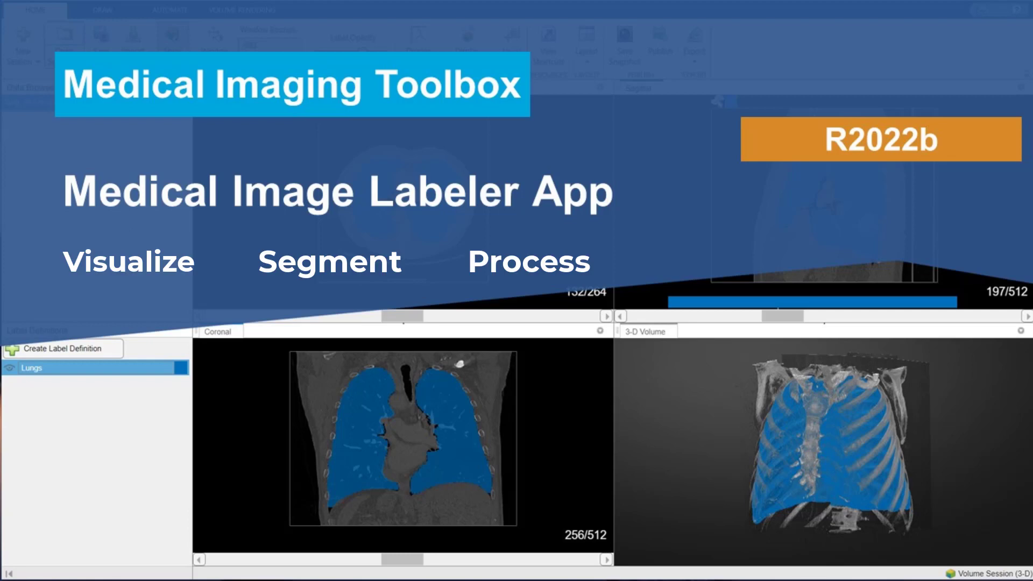
Import the ChestCT.nii.gz volume from file into the labeling session.
click(125, 58)
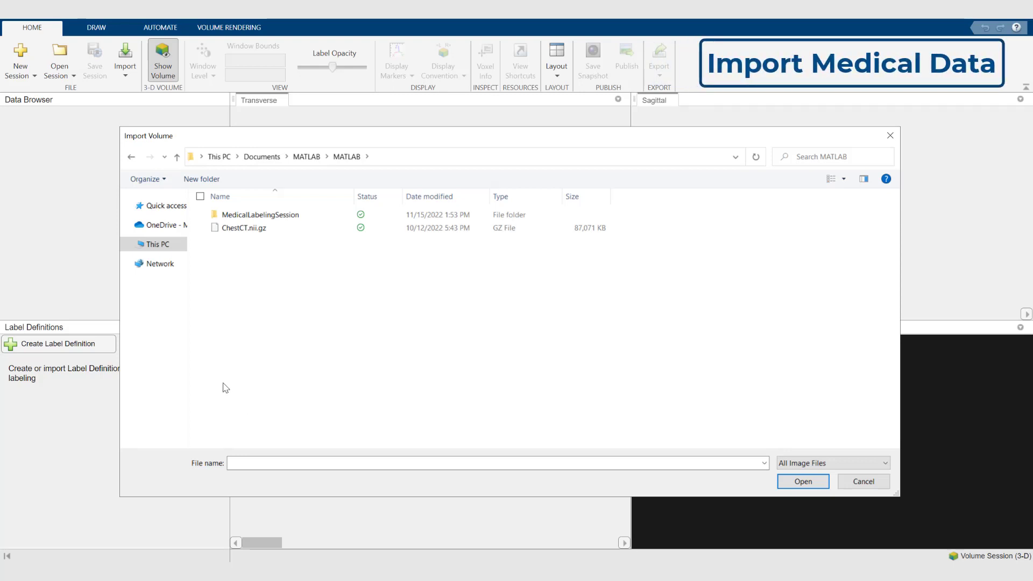
click(244, 227)
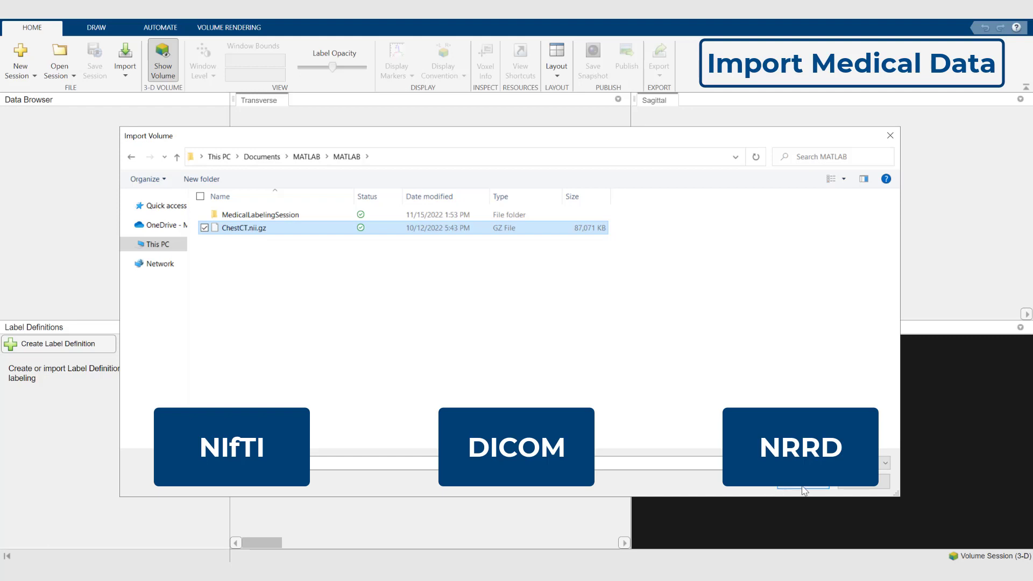
click(803, 489)
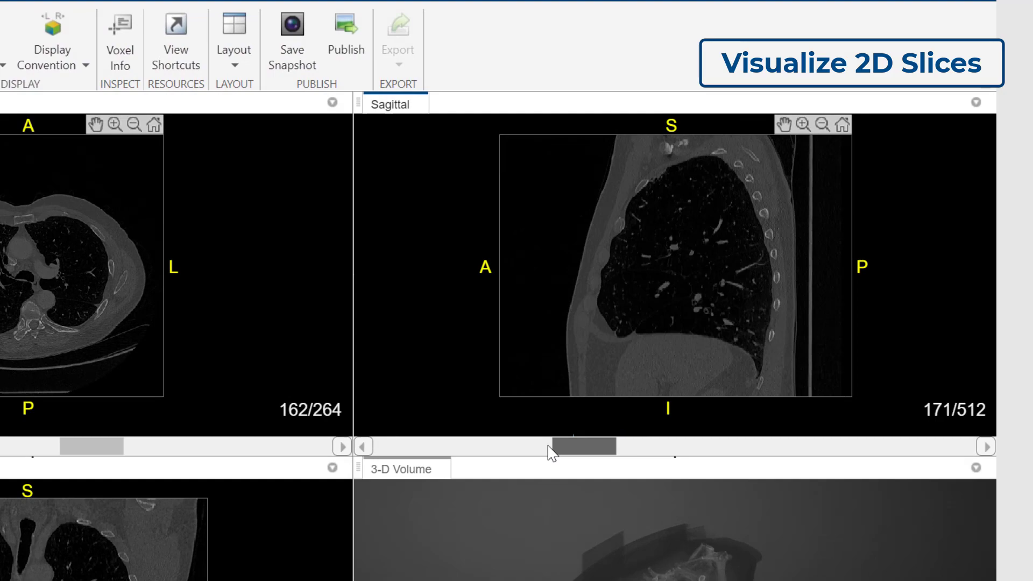
Scrub the sagittal slices, maximize the 3-D volume pane and rotate it to face front.
drag(577, 445, 897, 314)
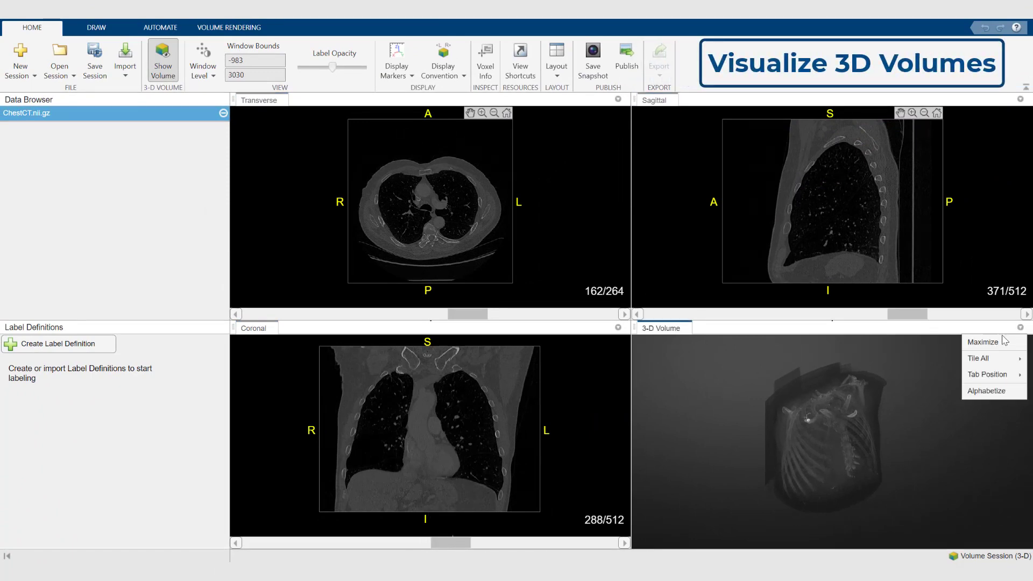
click(983, 341)
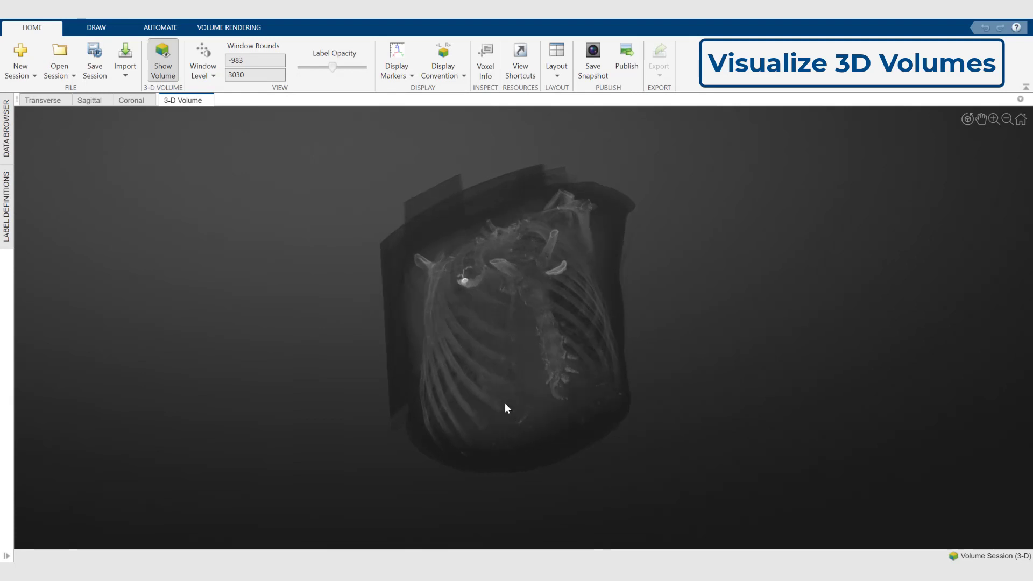
drag(506, 409, 397, 364)
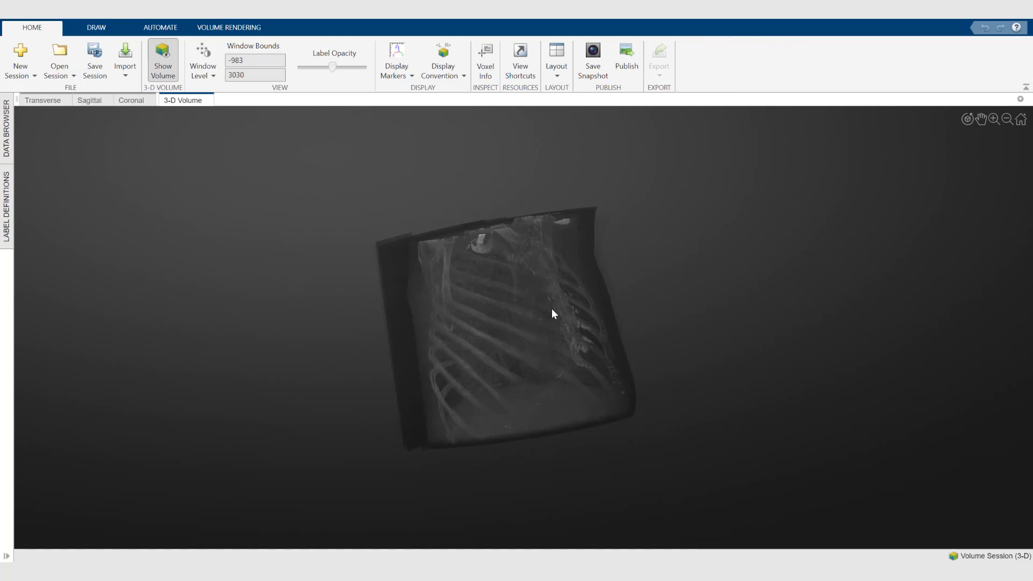
drag(552, 315, 528, 337)
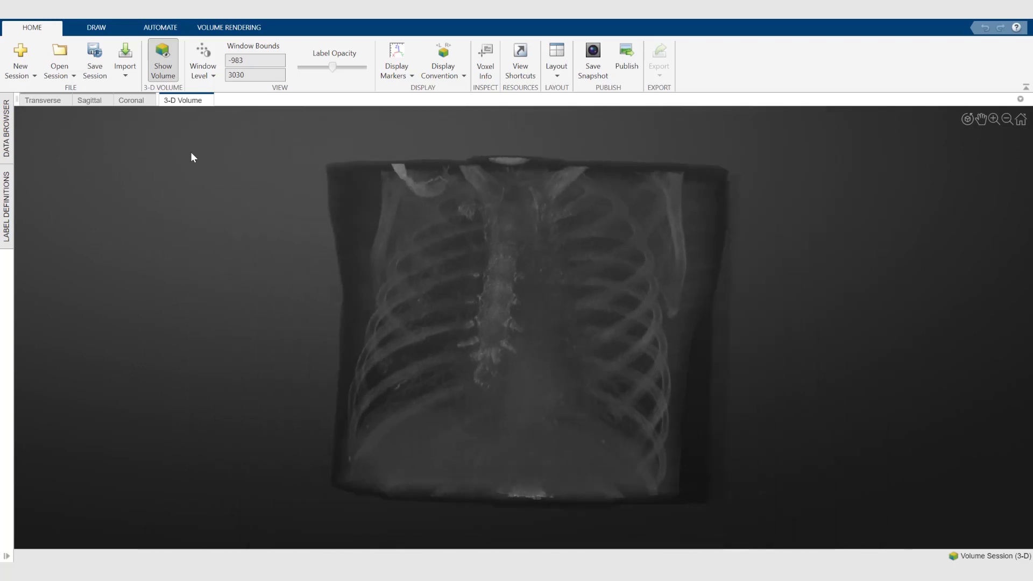
Try the CT - Bone, CT - Lung, CT - Coronary and Custom presets, then return to Linear Grayscale.
click(228, 27)
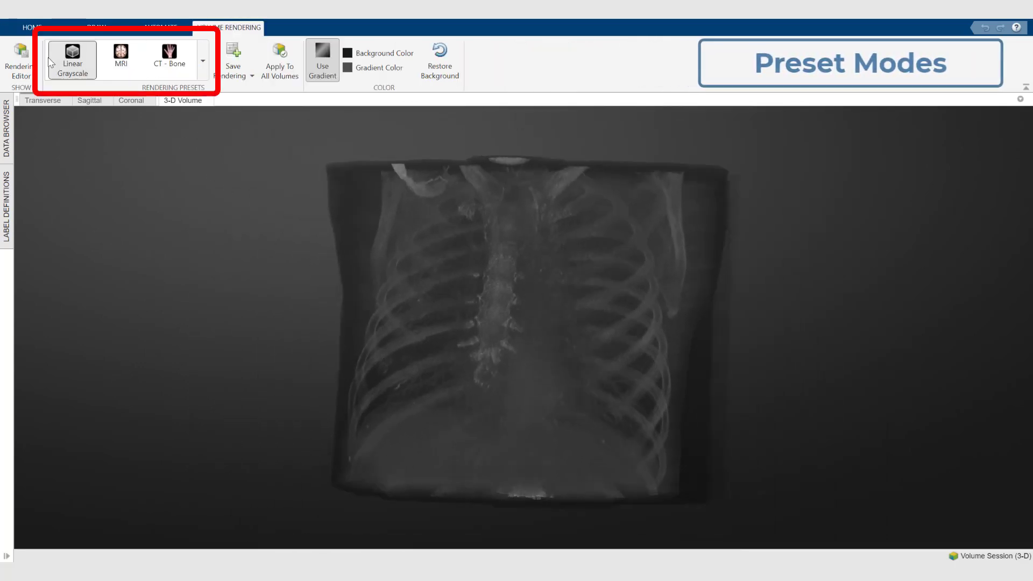
click(203, 60)
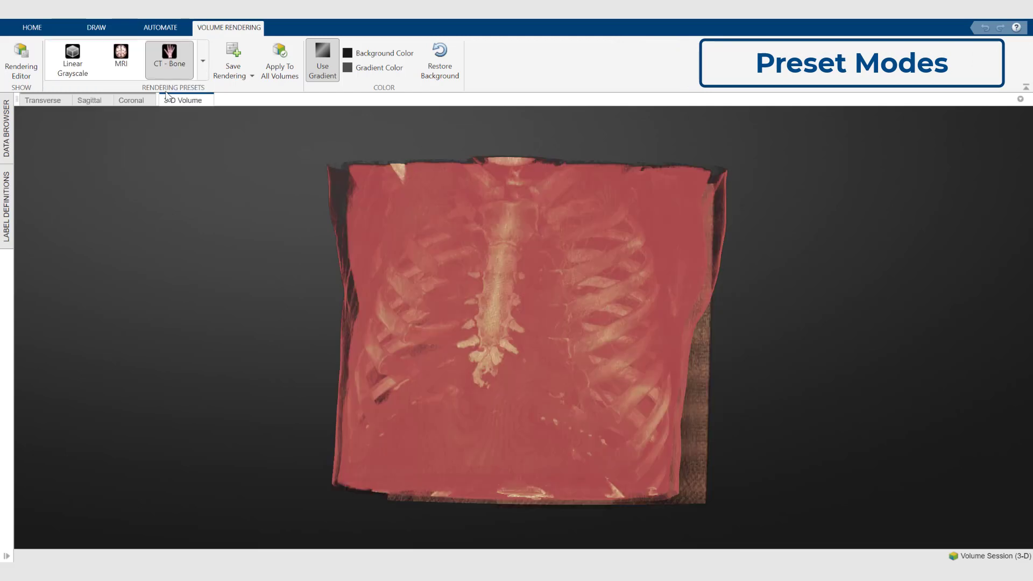
click(169, 59)
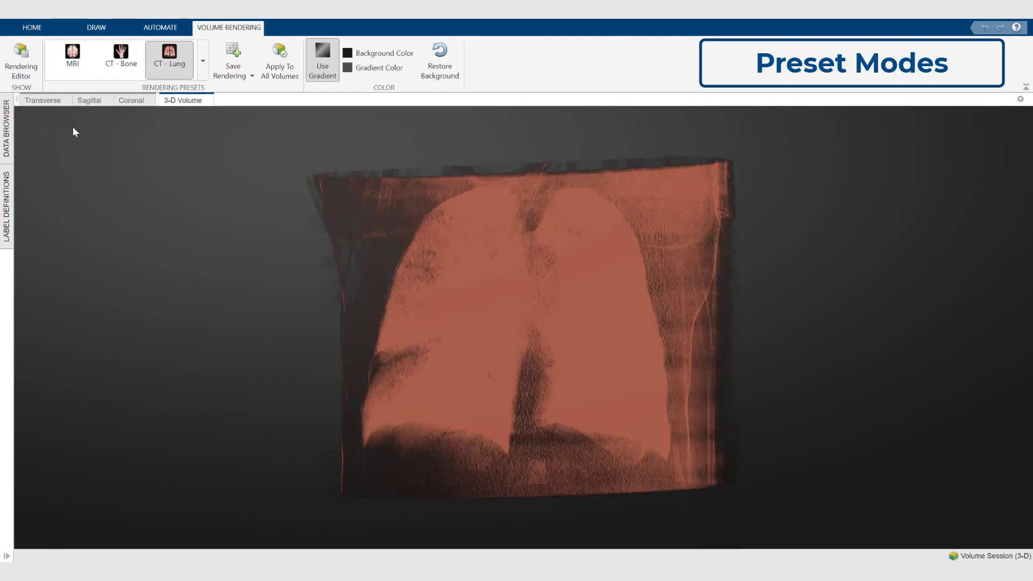
click(203, 60)
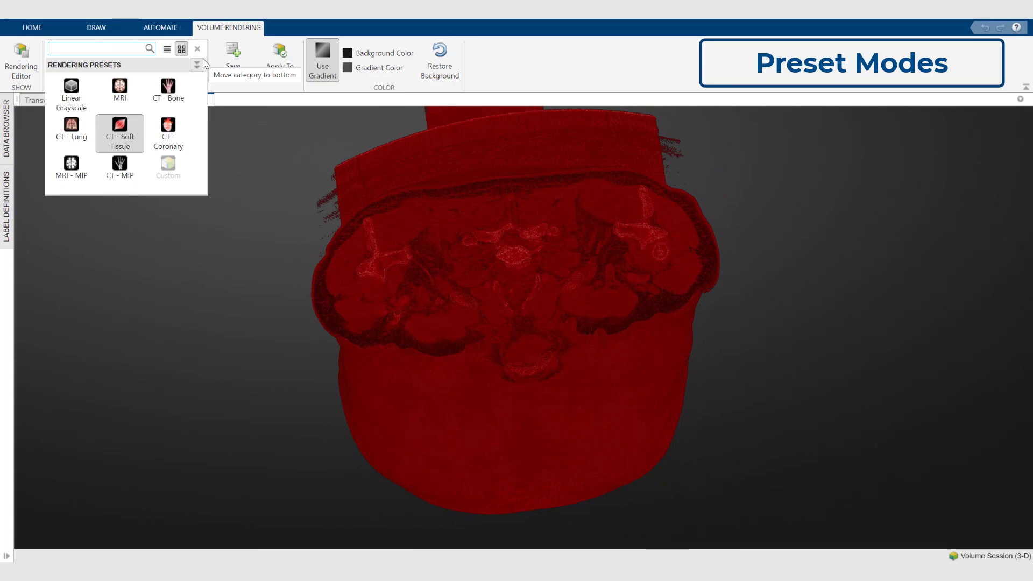
click(168, 132)
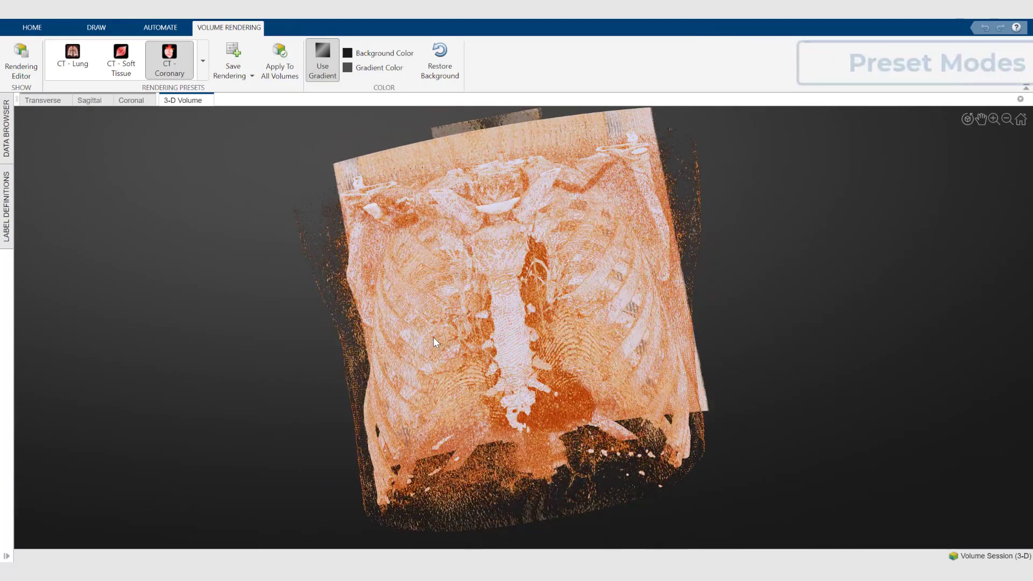
click(22, 59)
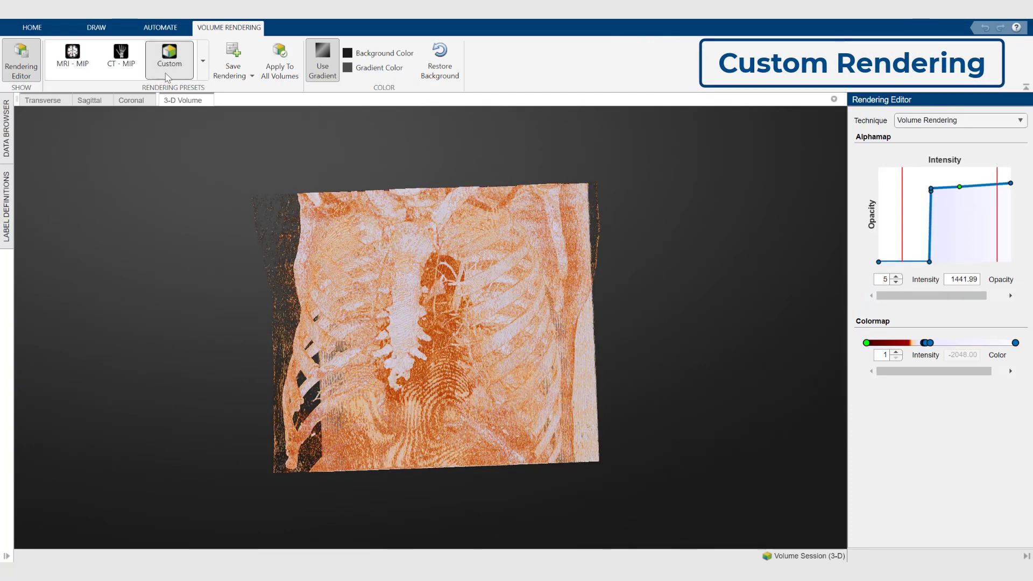
click(169, 56)
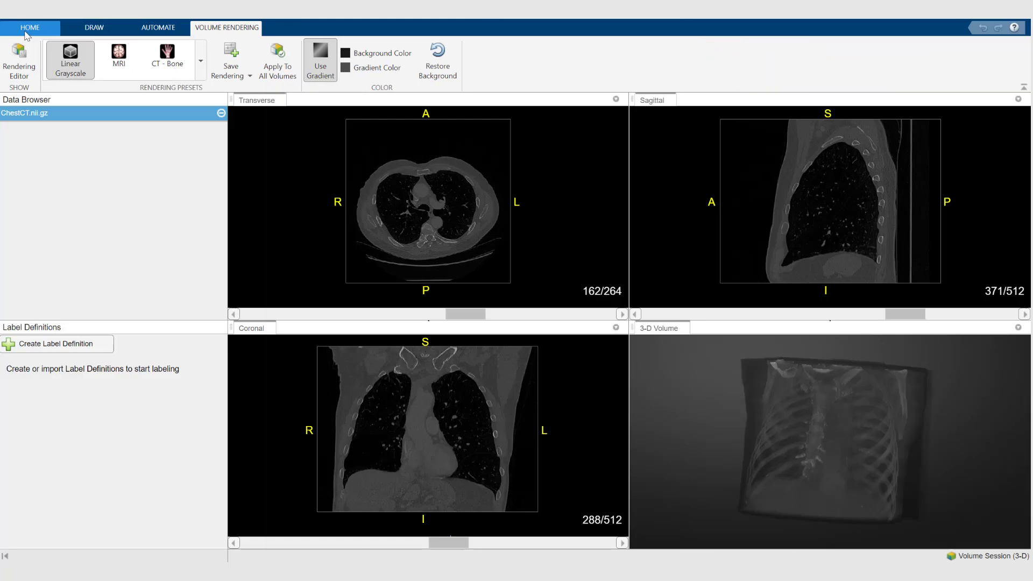
Add a new label definition named Lungs from the Home tab.
click(30, 27)
text(L)
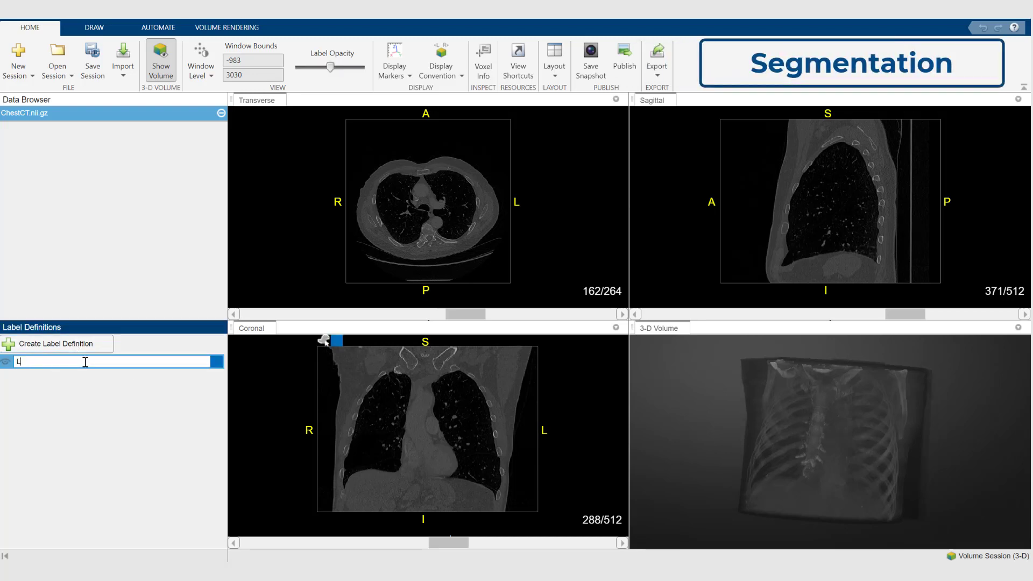
text(ungs)
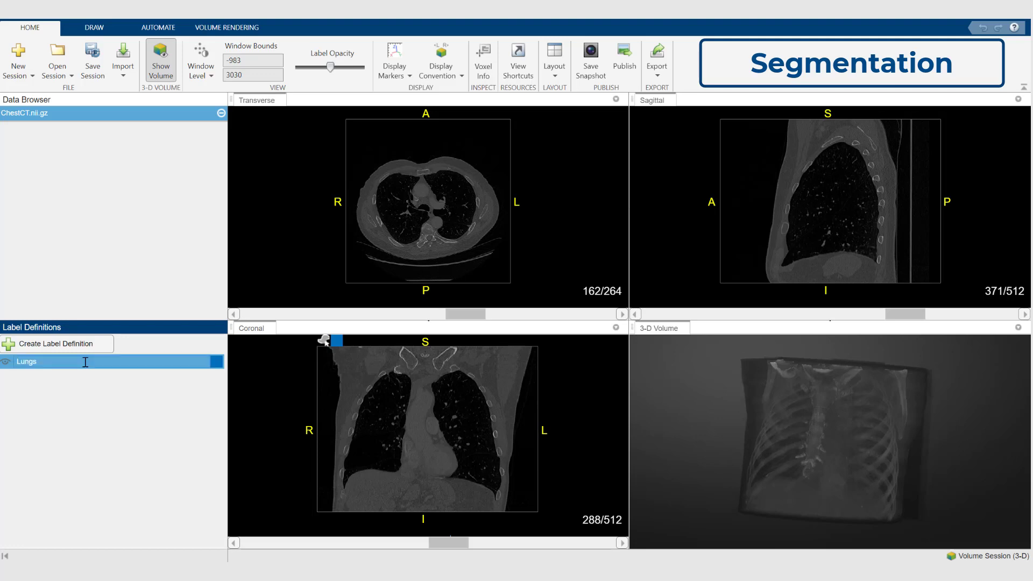
click(94, 27)
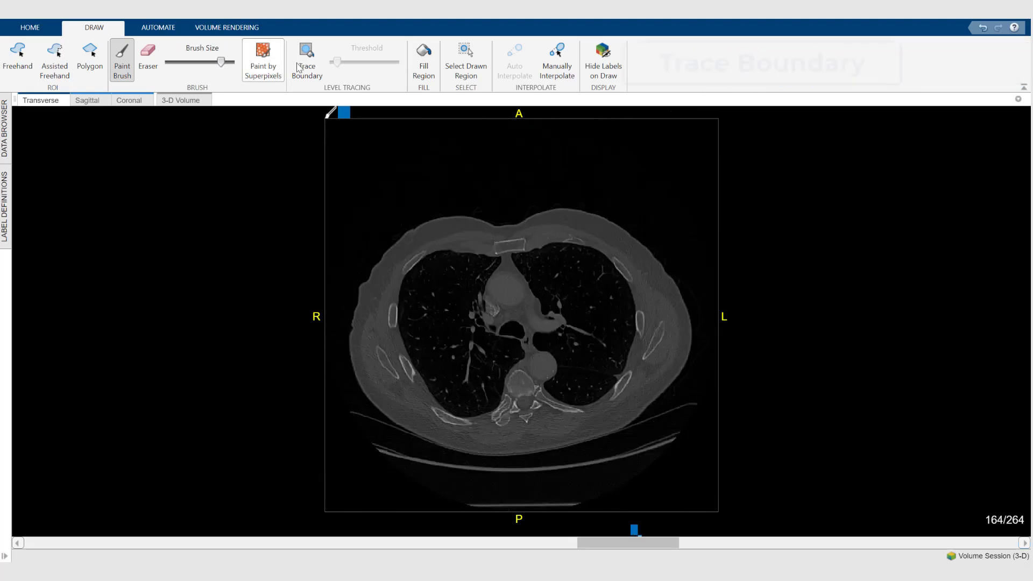
Use Trace Boundary to fill both lungs with the Lungs label on slices 164 and 211.
click(306, 59)
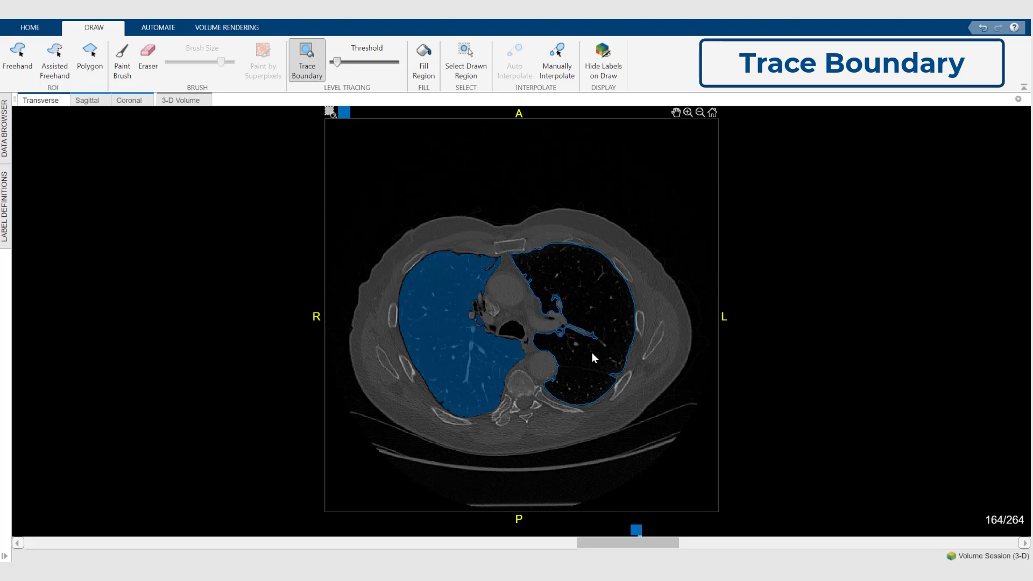
drag(637, 543, 679, 543)
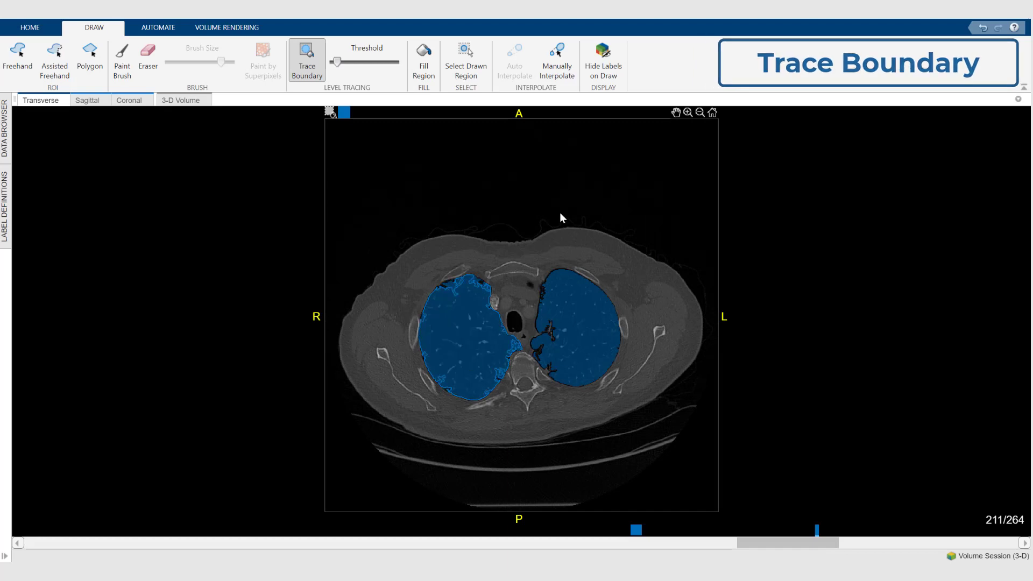
mouse_move(556, 59)
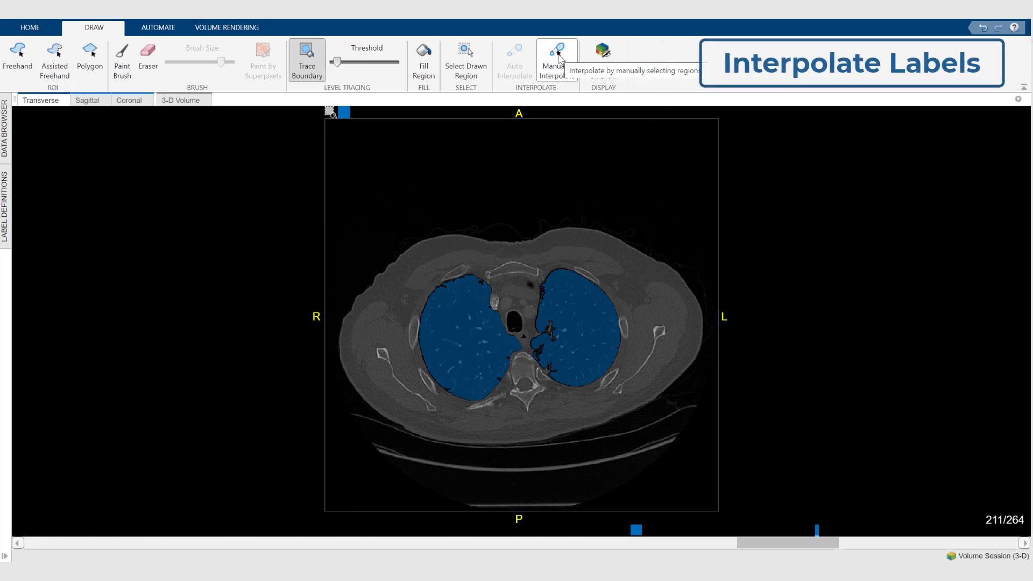
Run Manually Interpolate between the lung regions on slices 211 and 164.
click(557, 56)
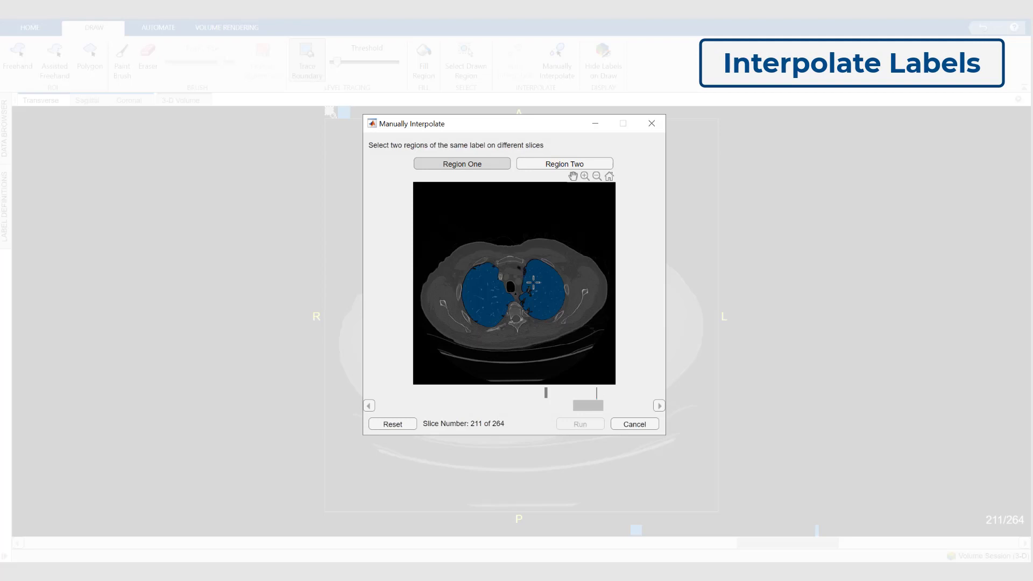
drag(587, 406, 579, 405)
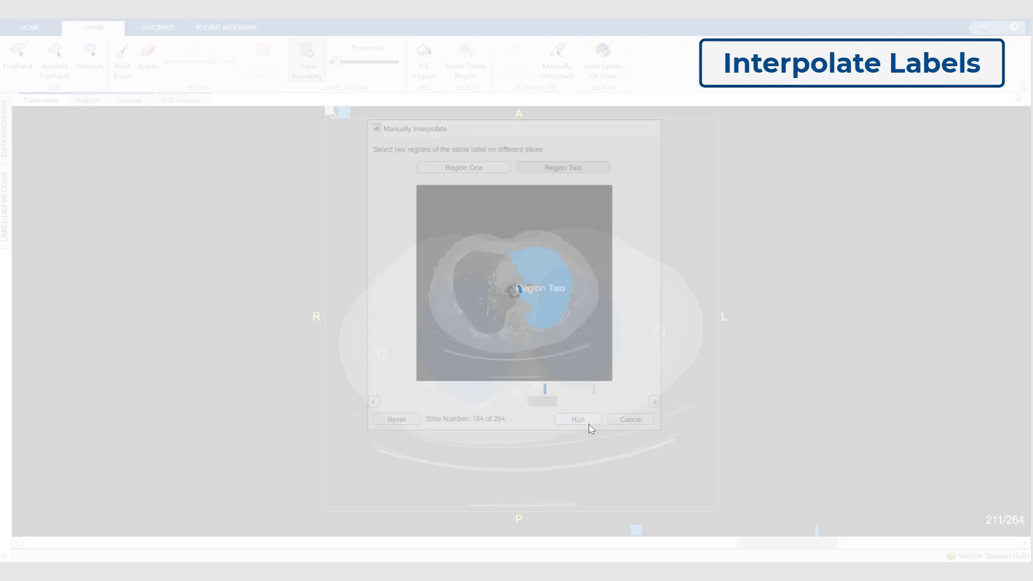
click(577, 420)
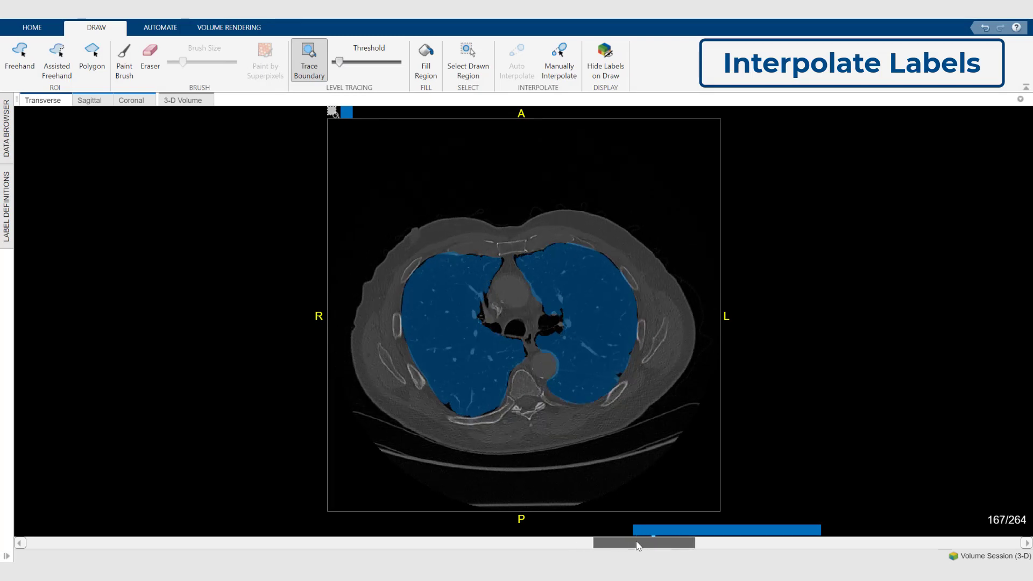
Scrub through neighbouring slices to verify the interpolated Lungs labels.
drag(658, 543, 768, 542)
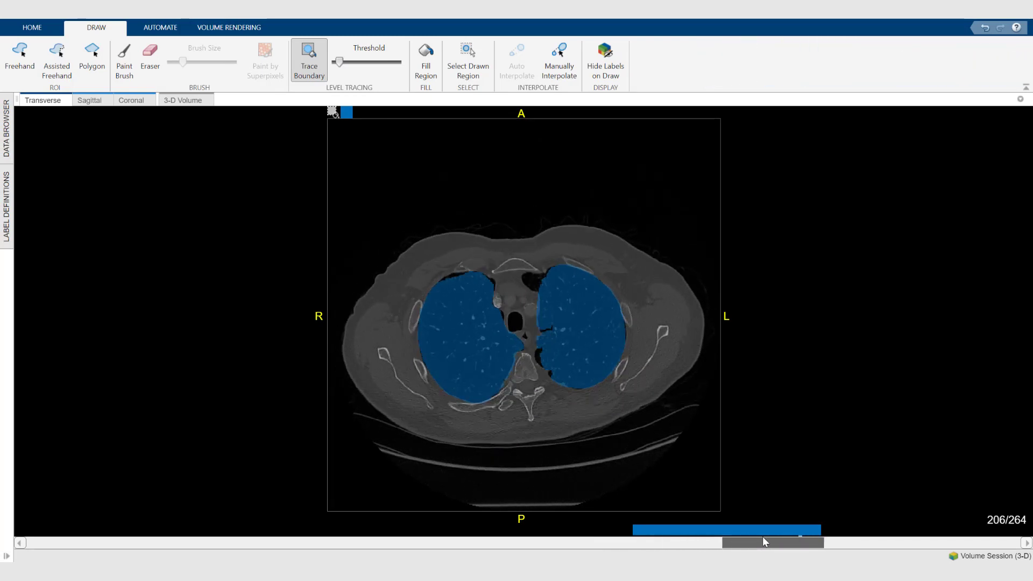
drag(758, 542, 774, 543)
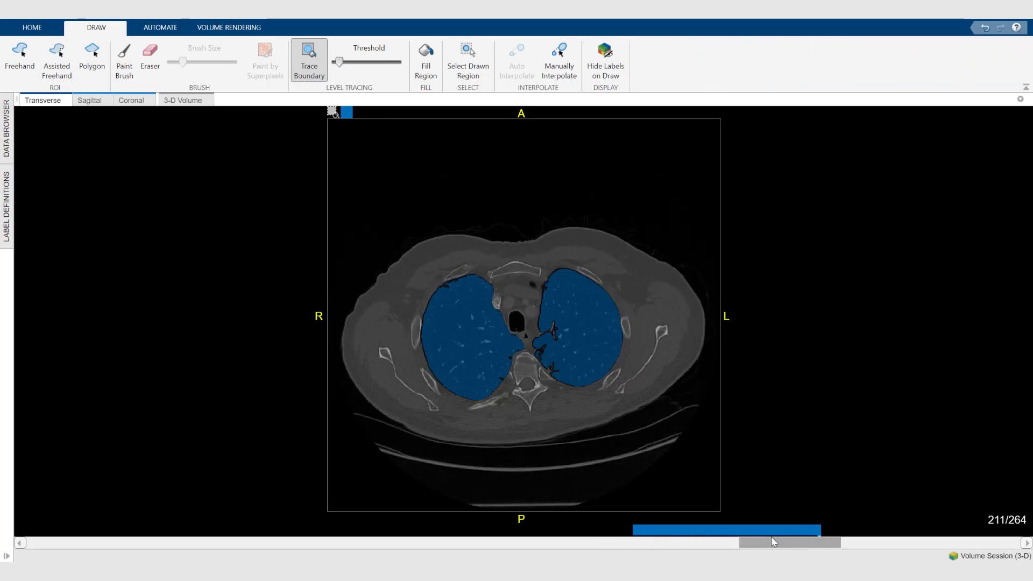
drag(774, 541, 620, 541)
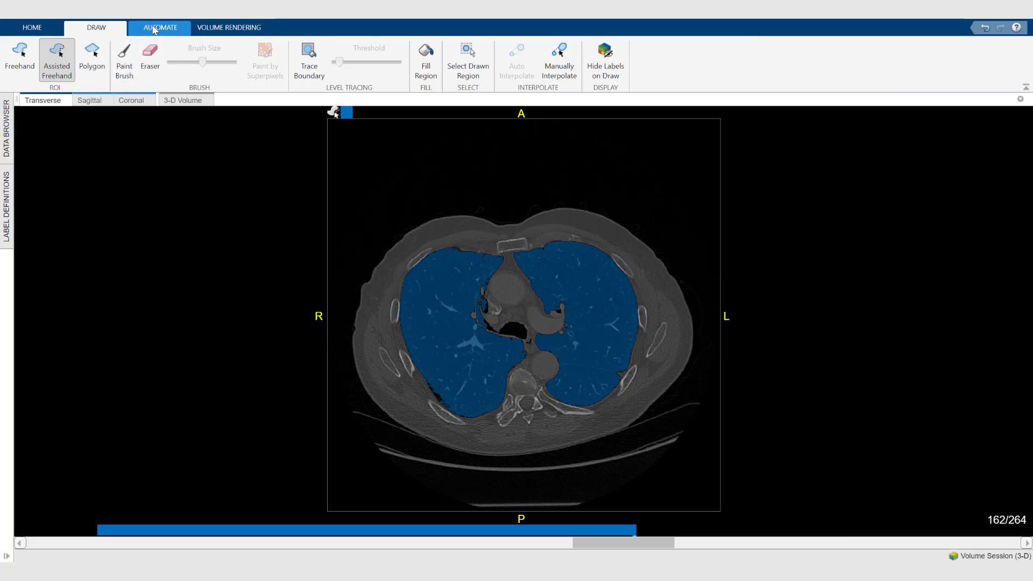
click(158, 28)
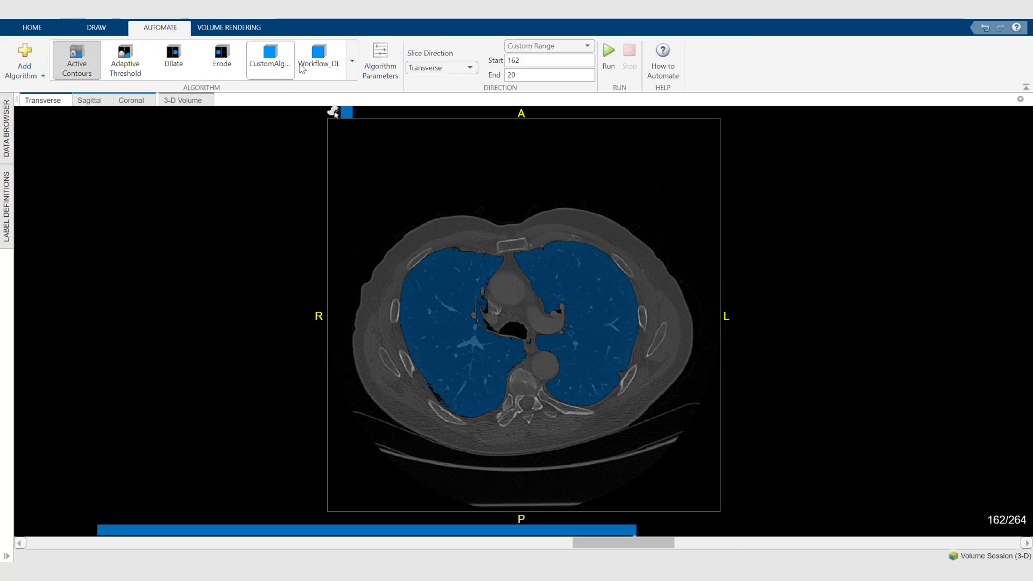
Run Active Contours on the Lungs labels from slice 162 to end slice 250.
click(353, 59)
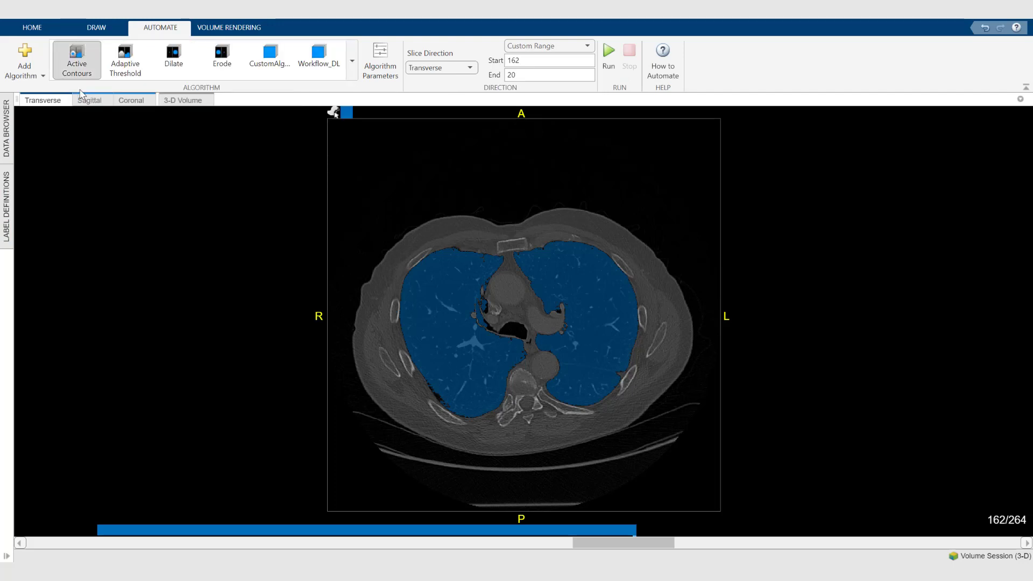
click(549, 74)
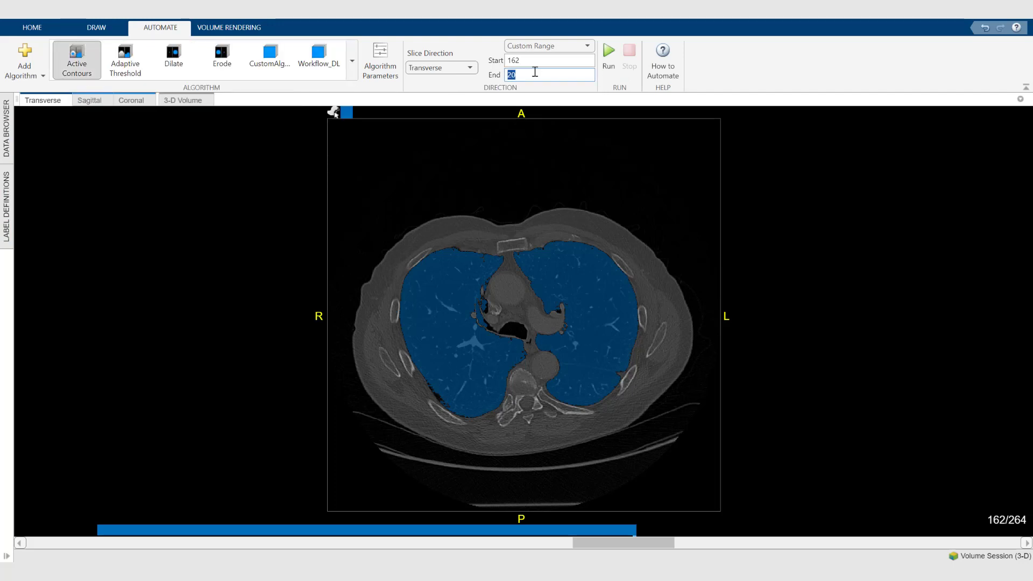
text(2)
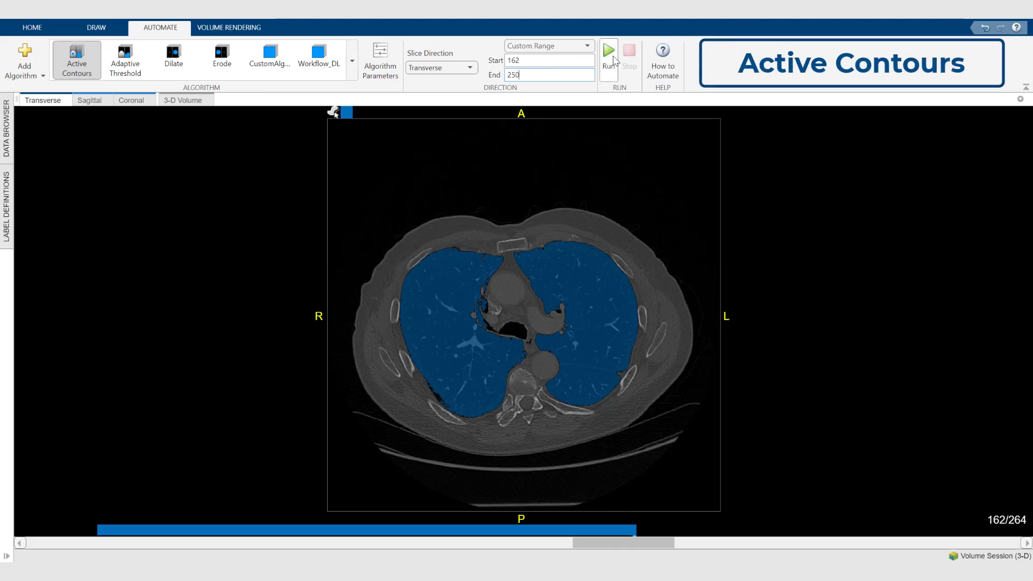
click(607, 50)
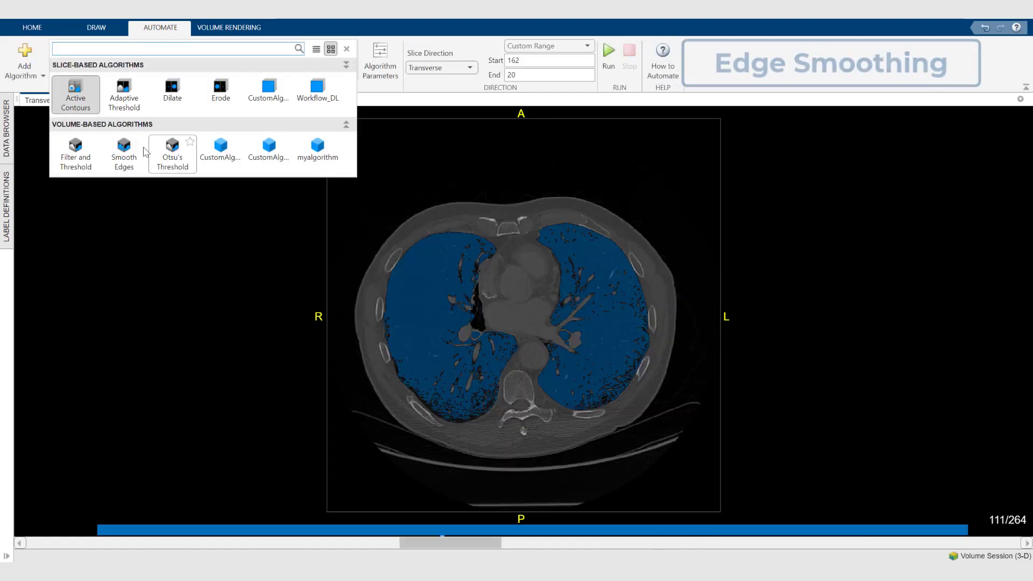
Apply Smooth Edges to the Lungs labels and check a slice near the lung tops.
click(607, 52)
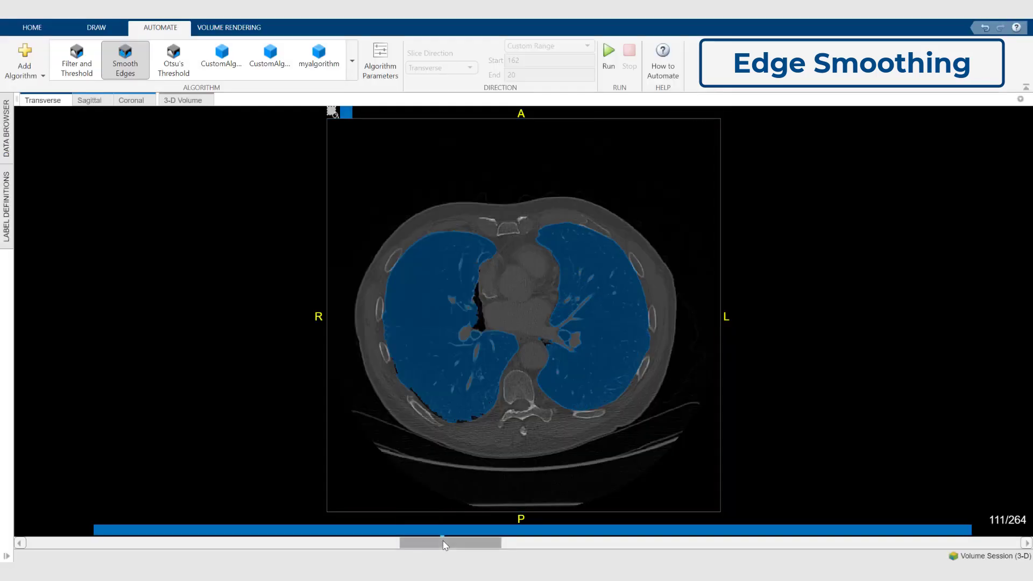
drag(448, 543, 897, 543)
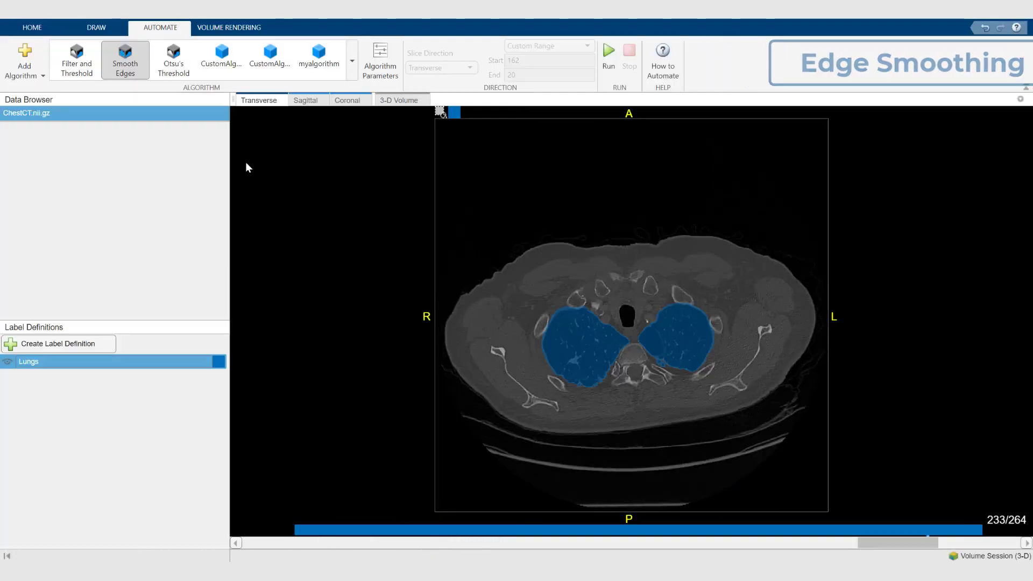
Add the LungCustomAlgo_DL volume-based algorithm from file and select it.
click(25, 59)
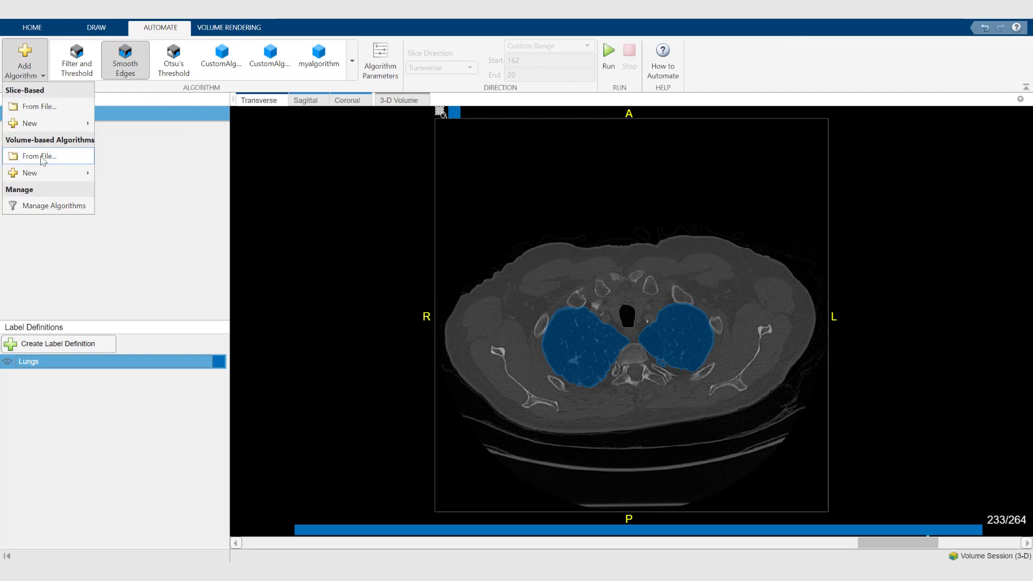
mouse_move(56, 163)
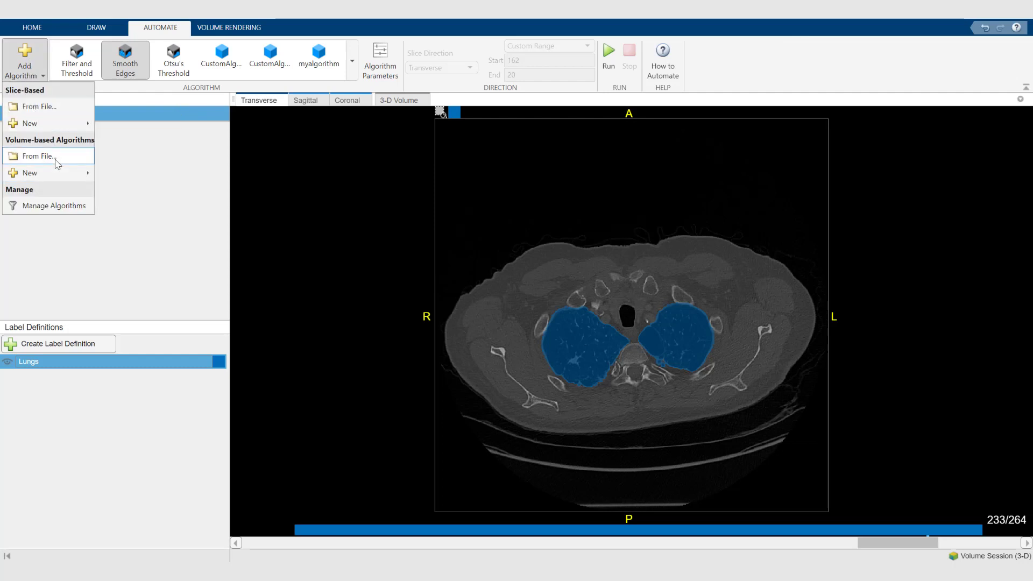
click(40, 155)
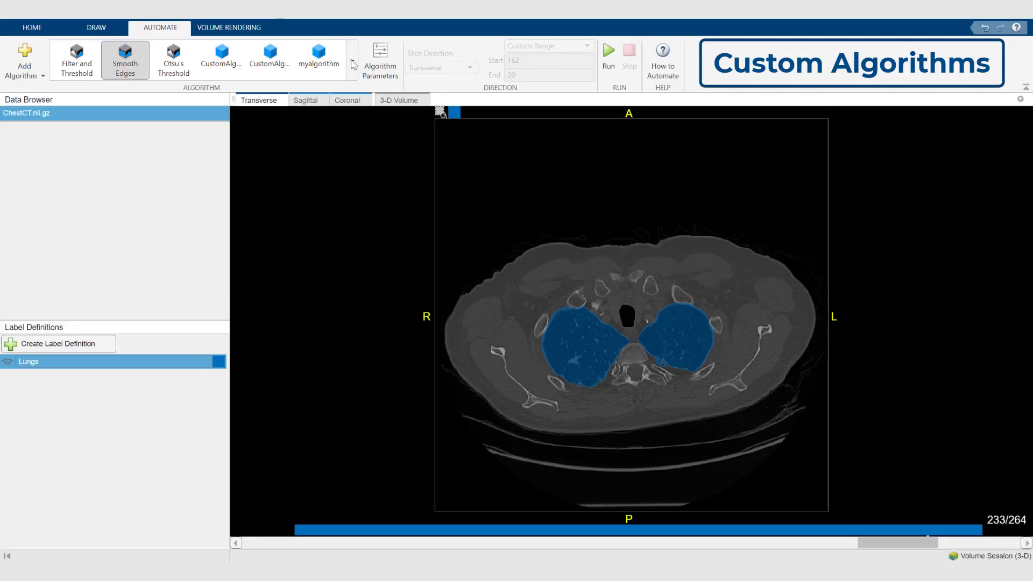
click(346, 65)
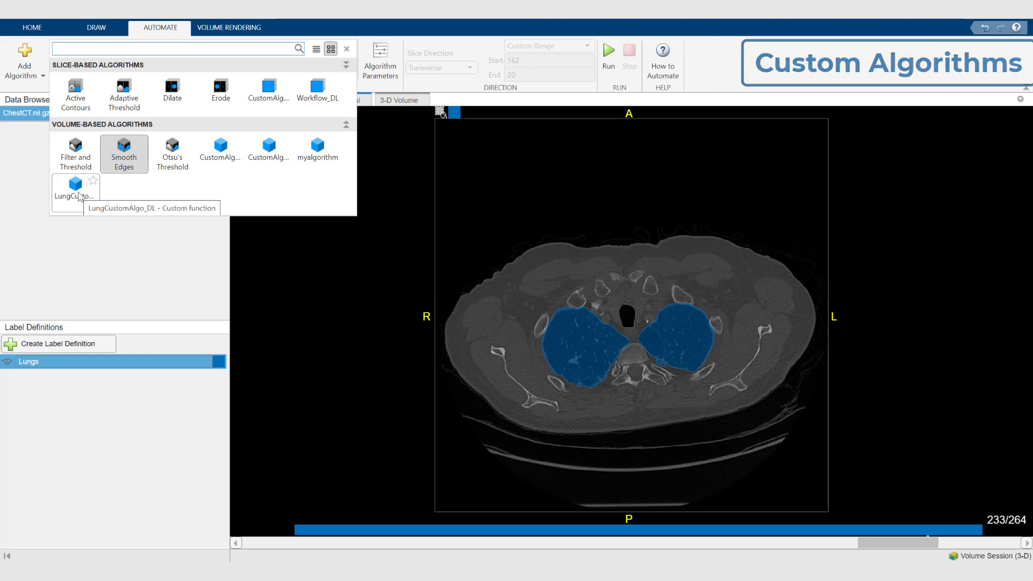
click(66, 192)
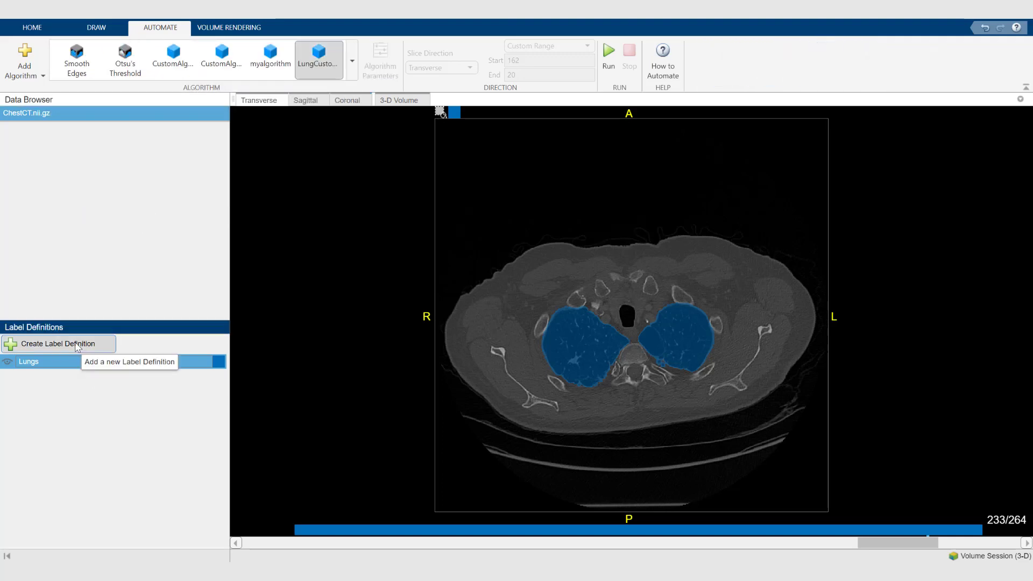
Create a LungsDL label definition and run the deep-learning segmentation on the volume.
click(58, 343)
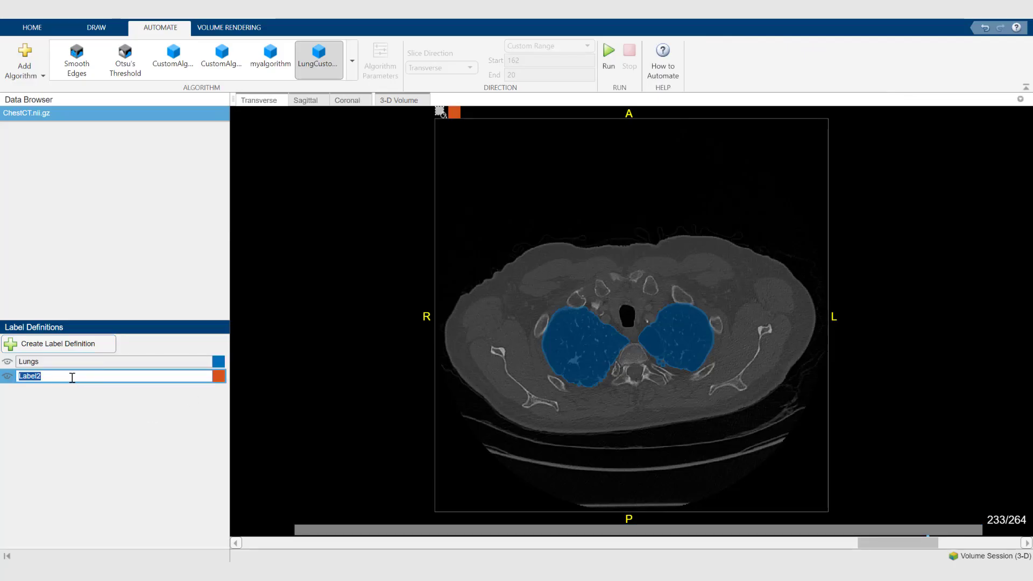
text(LungsDL)
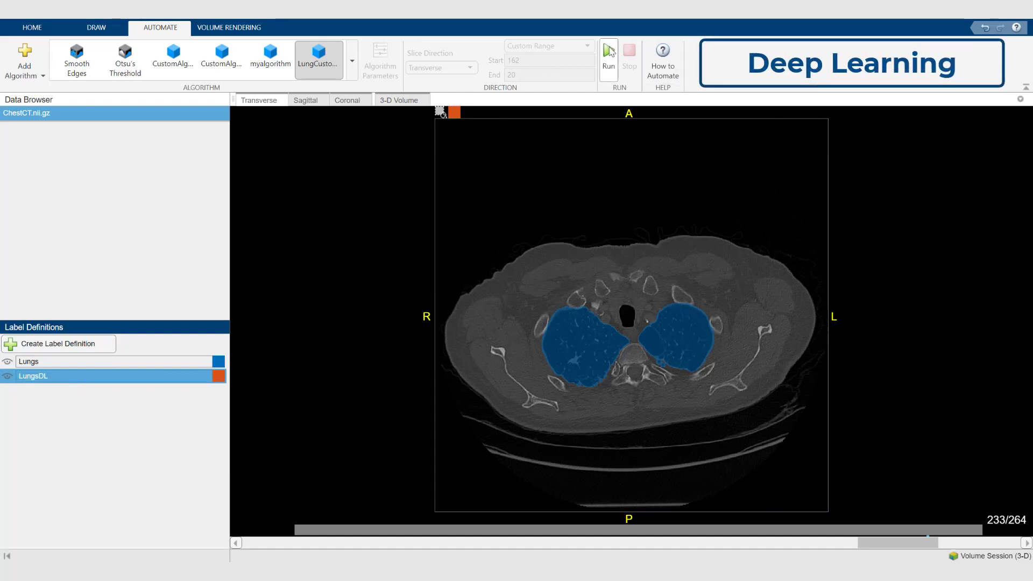
click(607, 58)
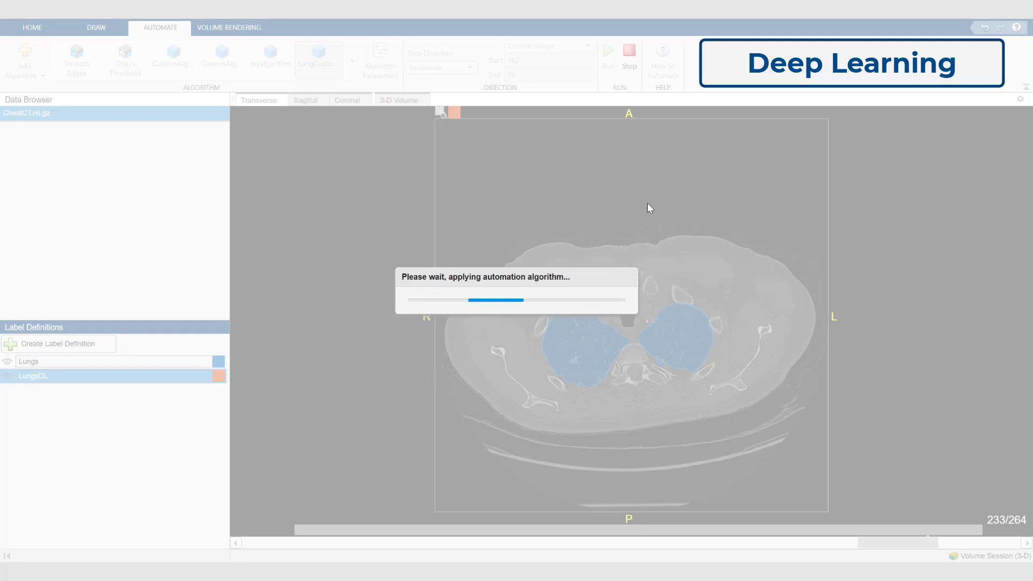
mouse_move(730, 282)
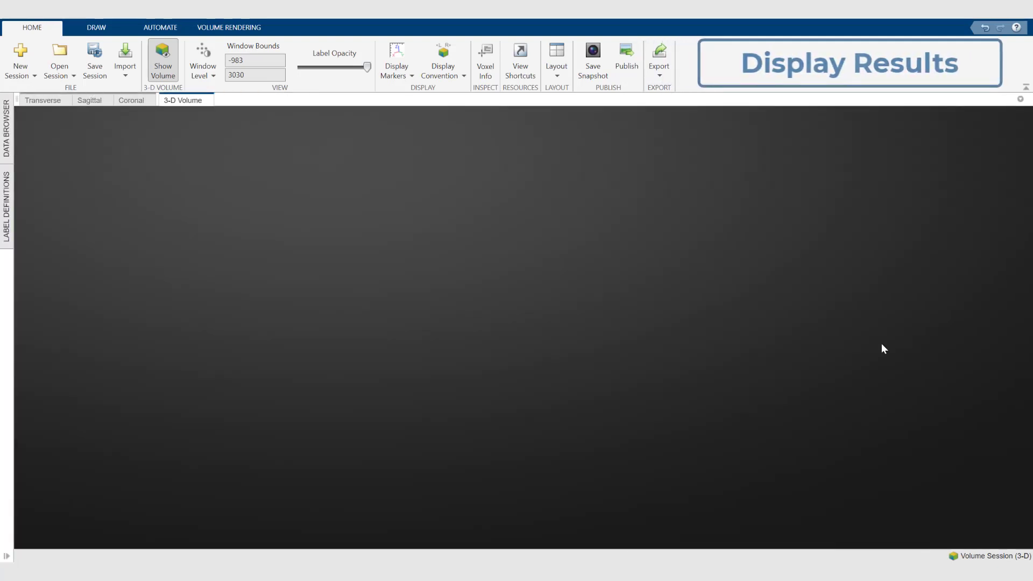
Render the 3-D volume with the user-defined preset showing lungs and ribs.
click(162, 58)
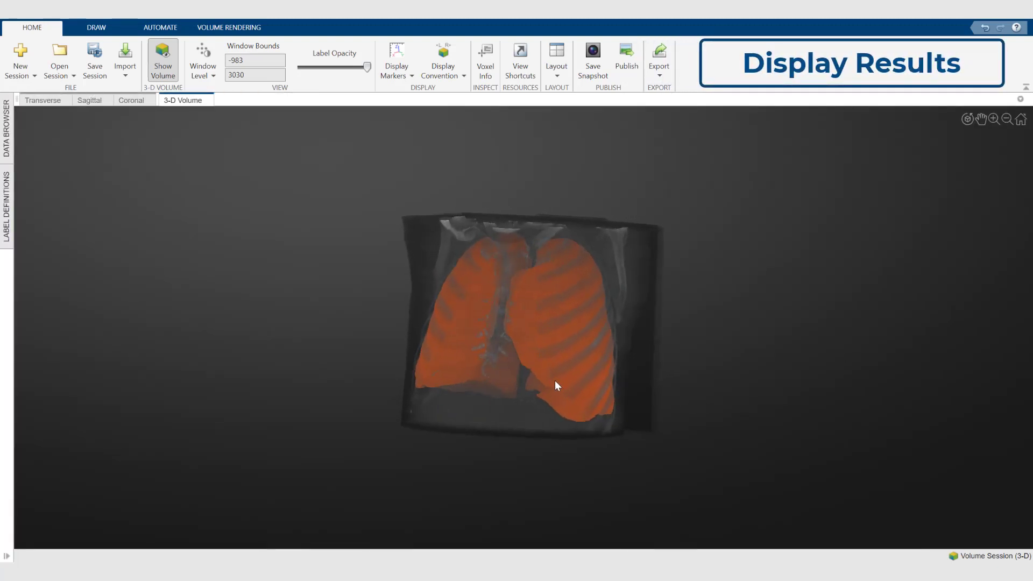
click(229, 27)
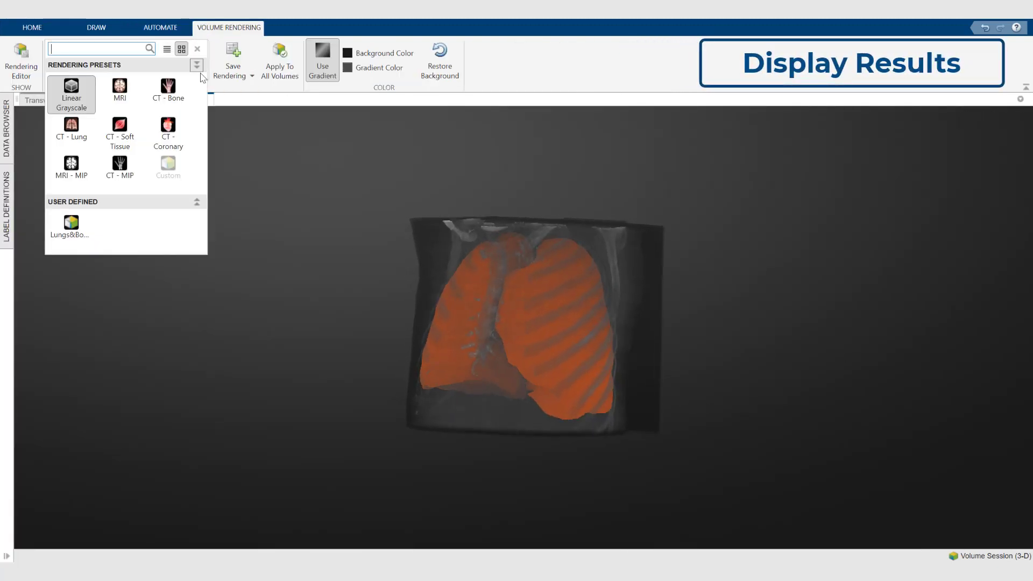
click(71, 221)
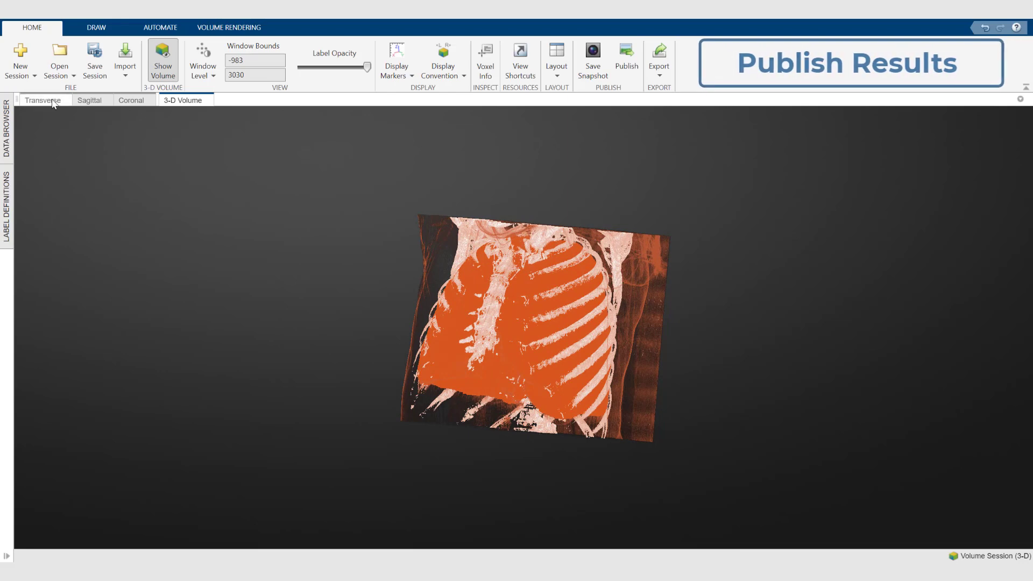
Switch to the 2-by-2 layout of transverse, sagittal, coronal and 3-D views.
click(556, 56)
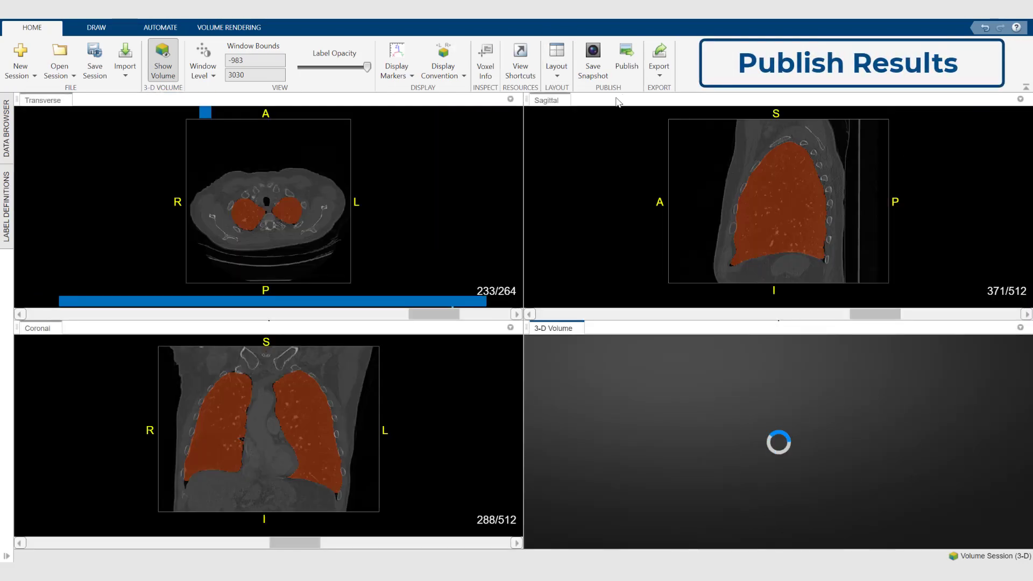
click(625, 58)
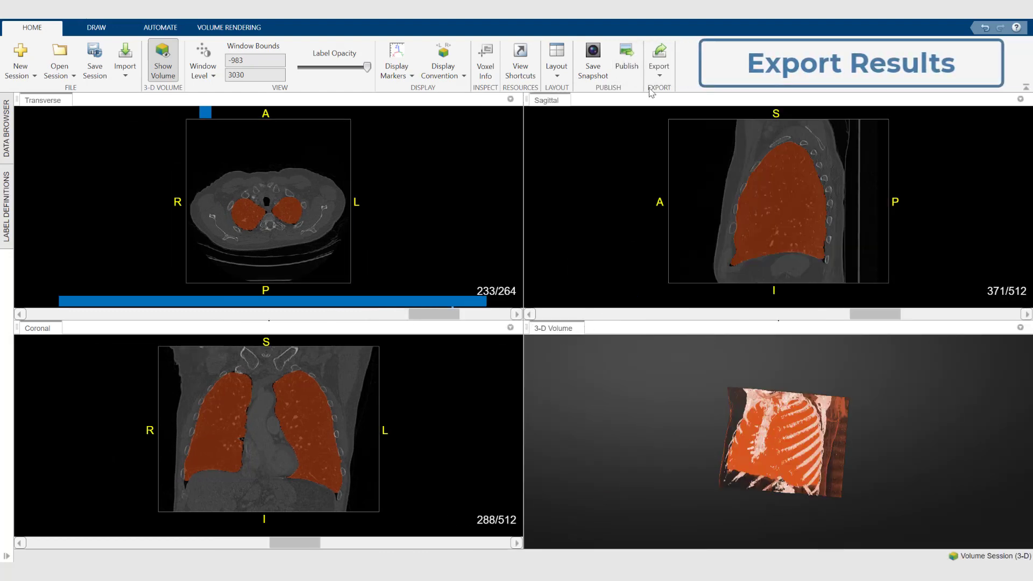
Export the lung ground truth to a MAT-file named LungsGroundTruthData via Export > Ground Truth To File.
click(659, 63)
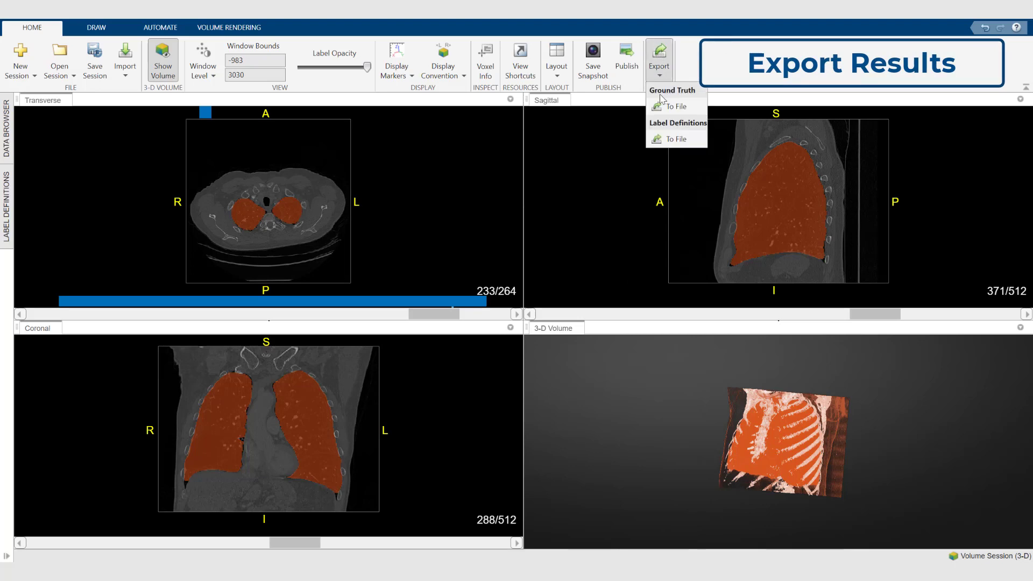
click(675, 107)
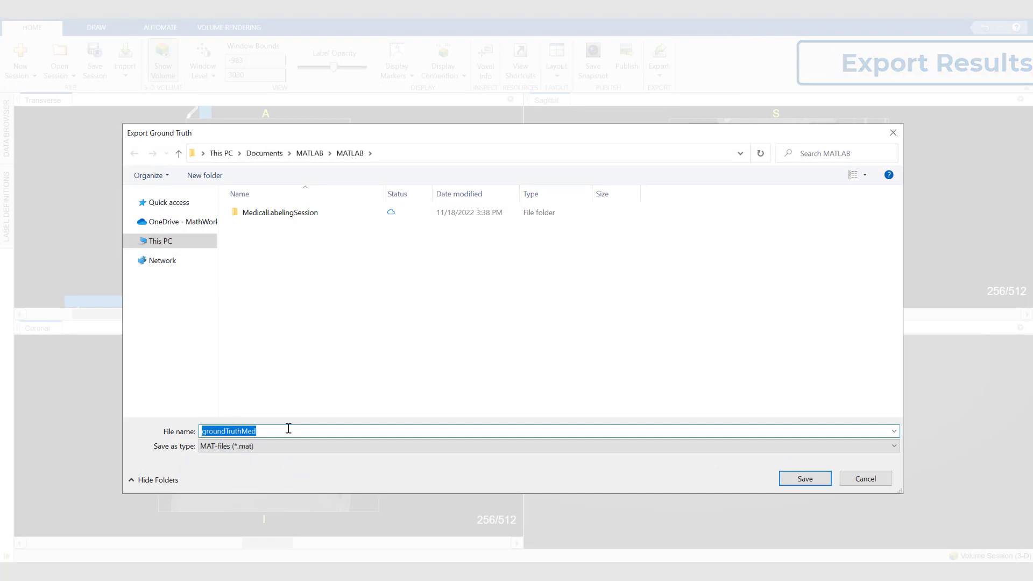
text(LungsG)
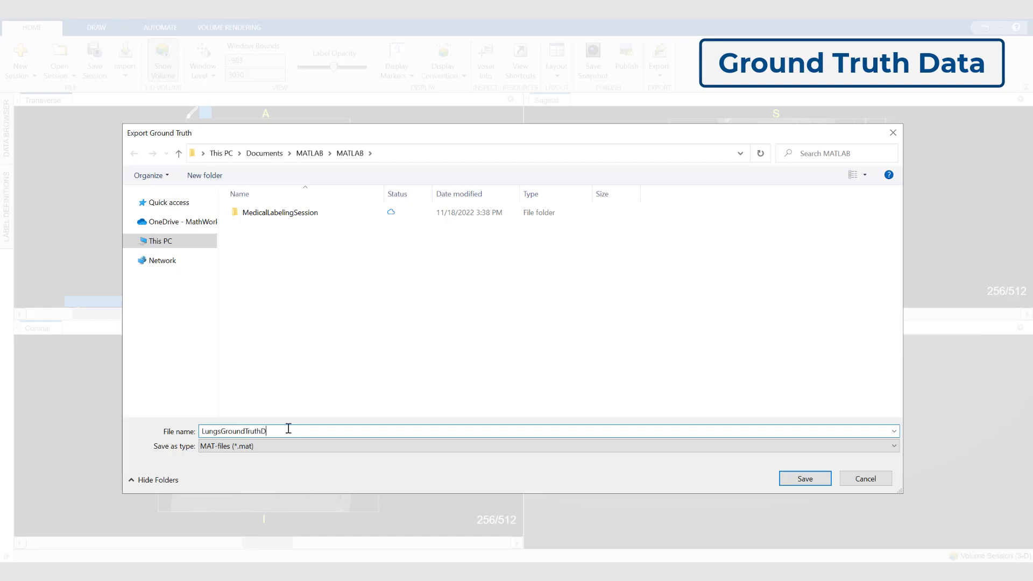
text(ata)
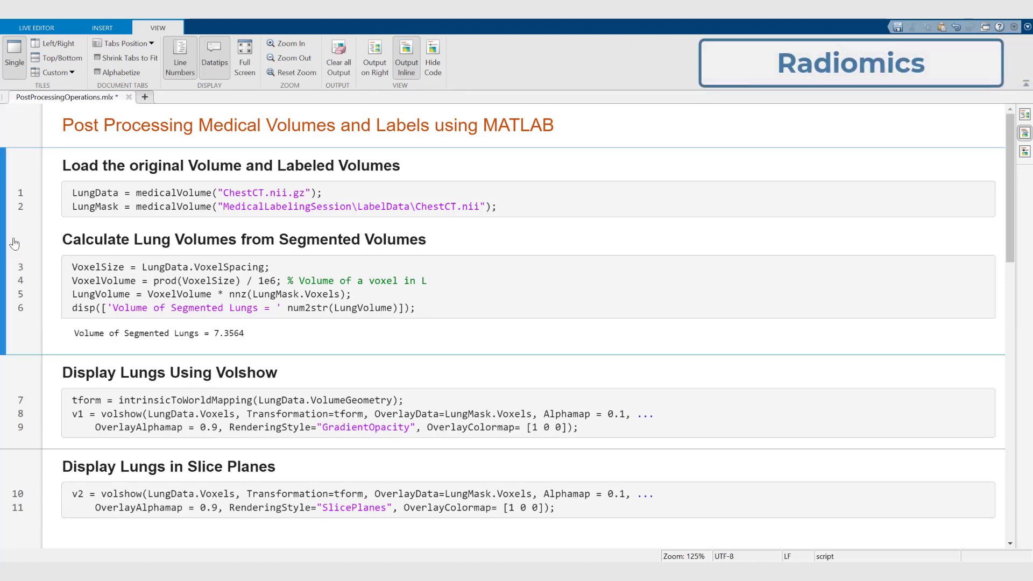
mouse_move(16, 401)
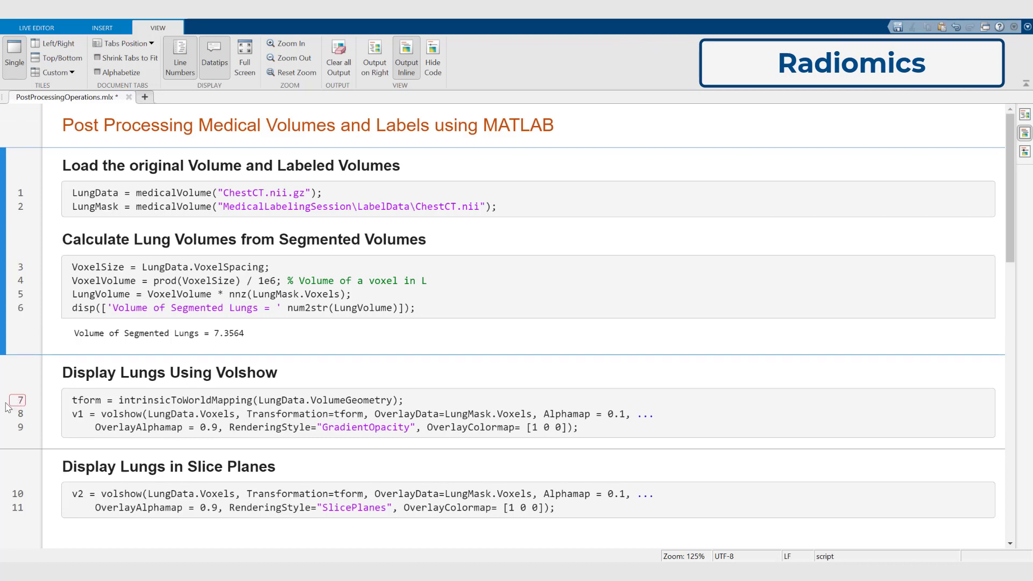